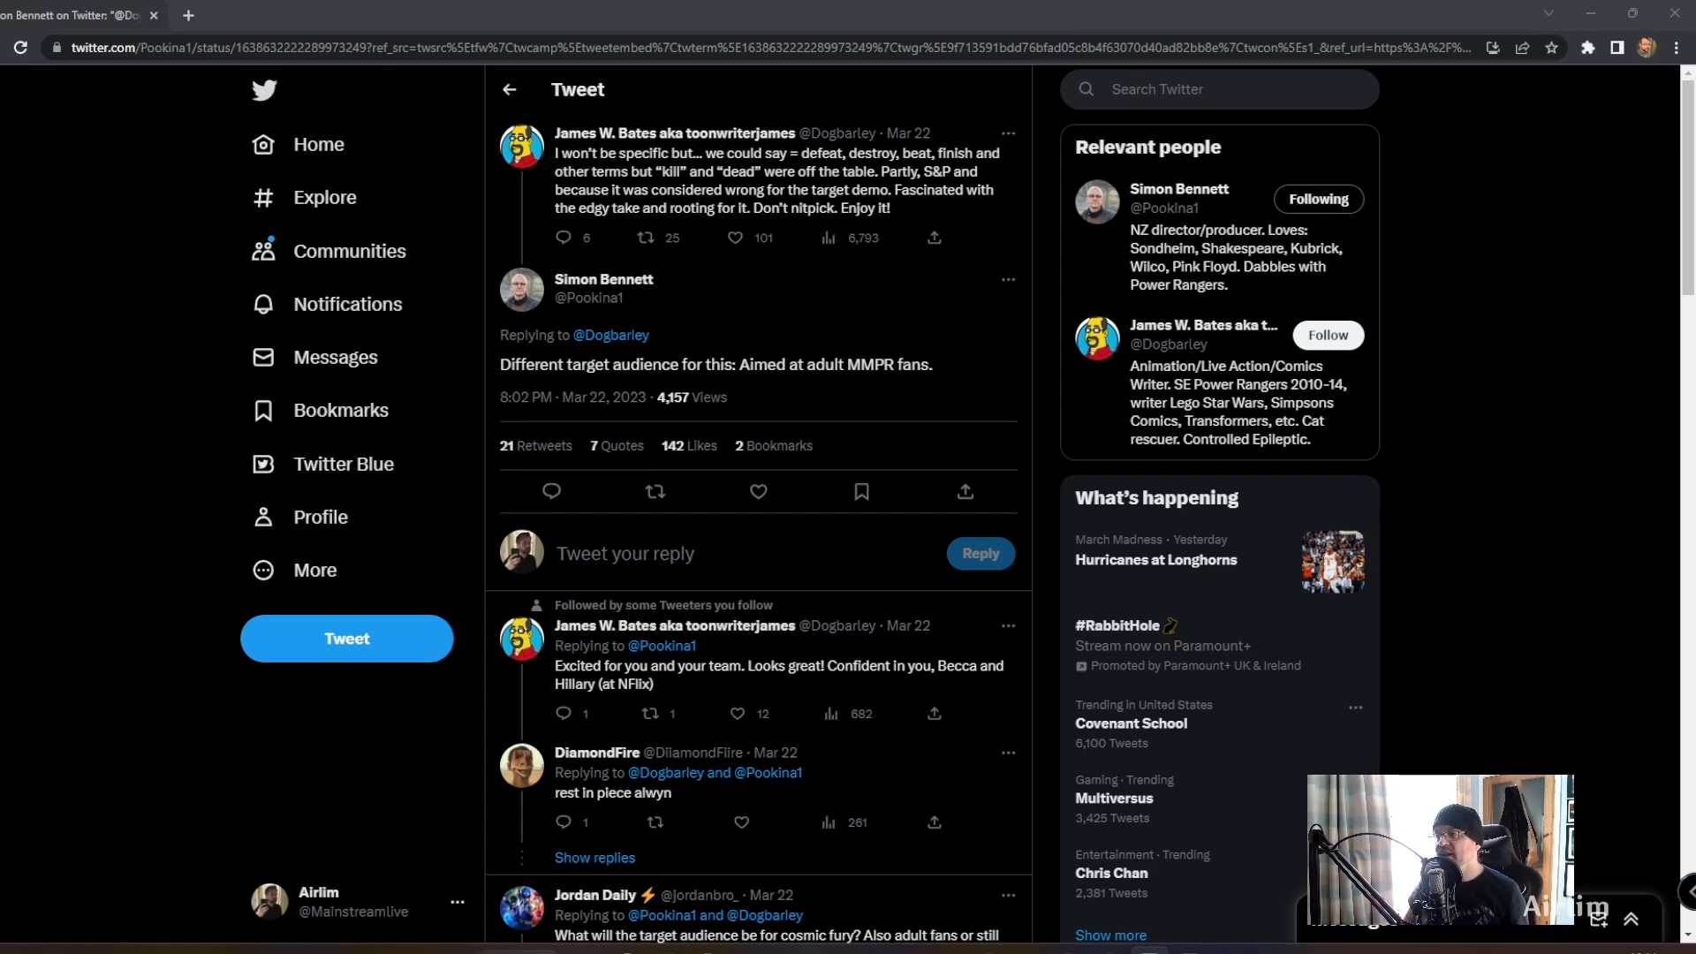
scroll("down", 3)
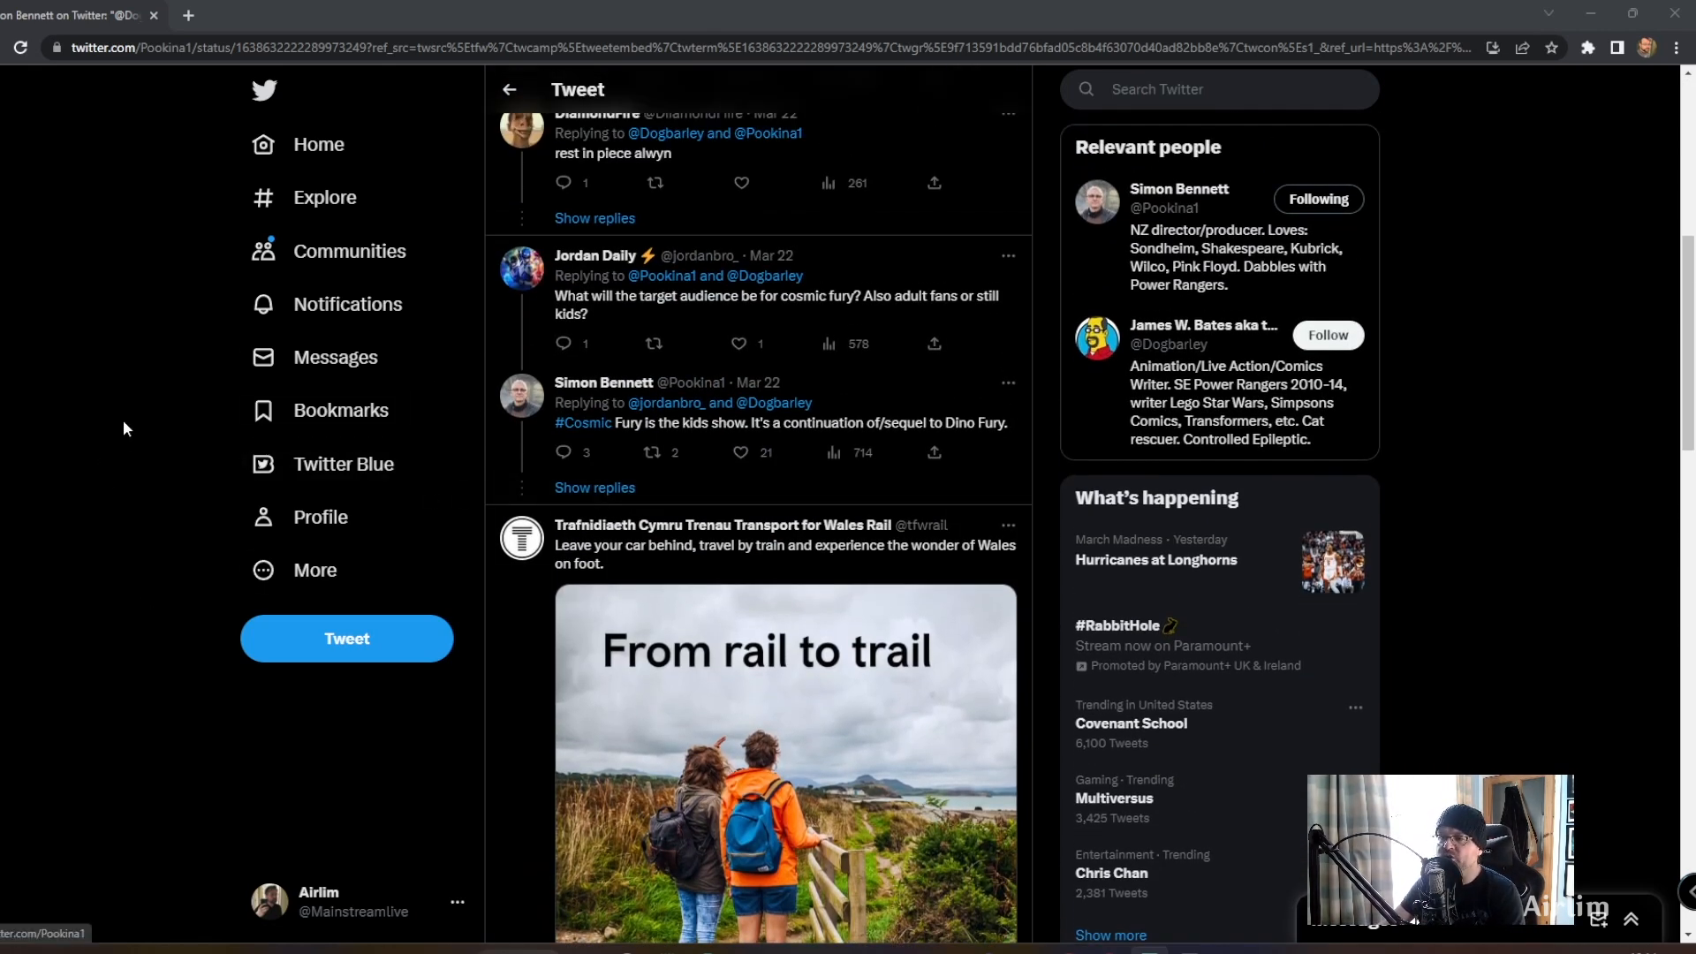
mouse_move(60, 387)
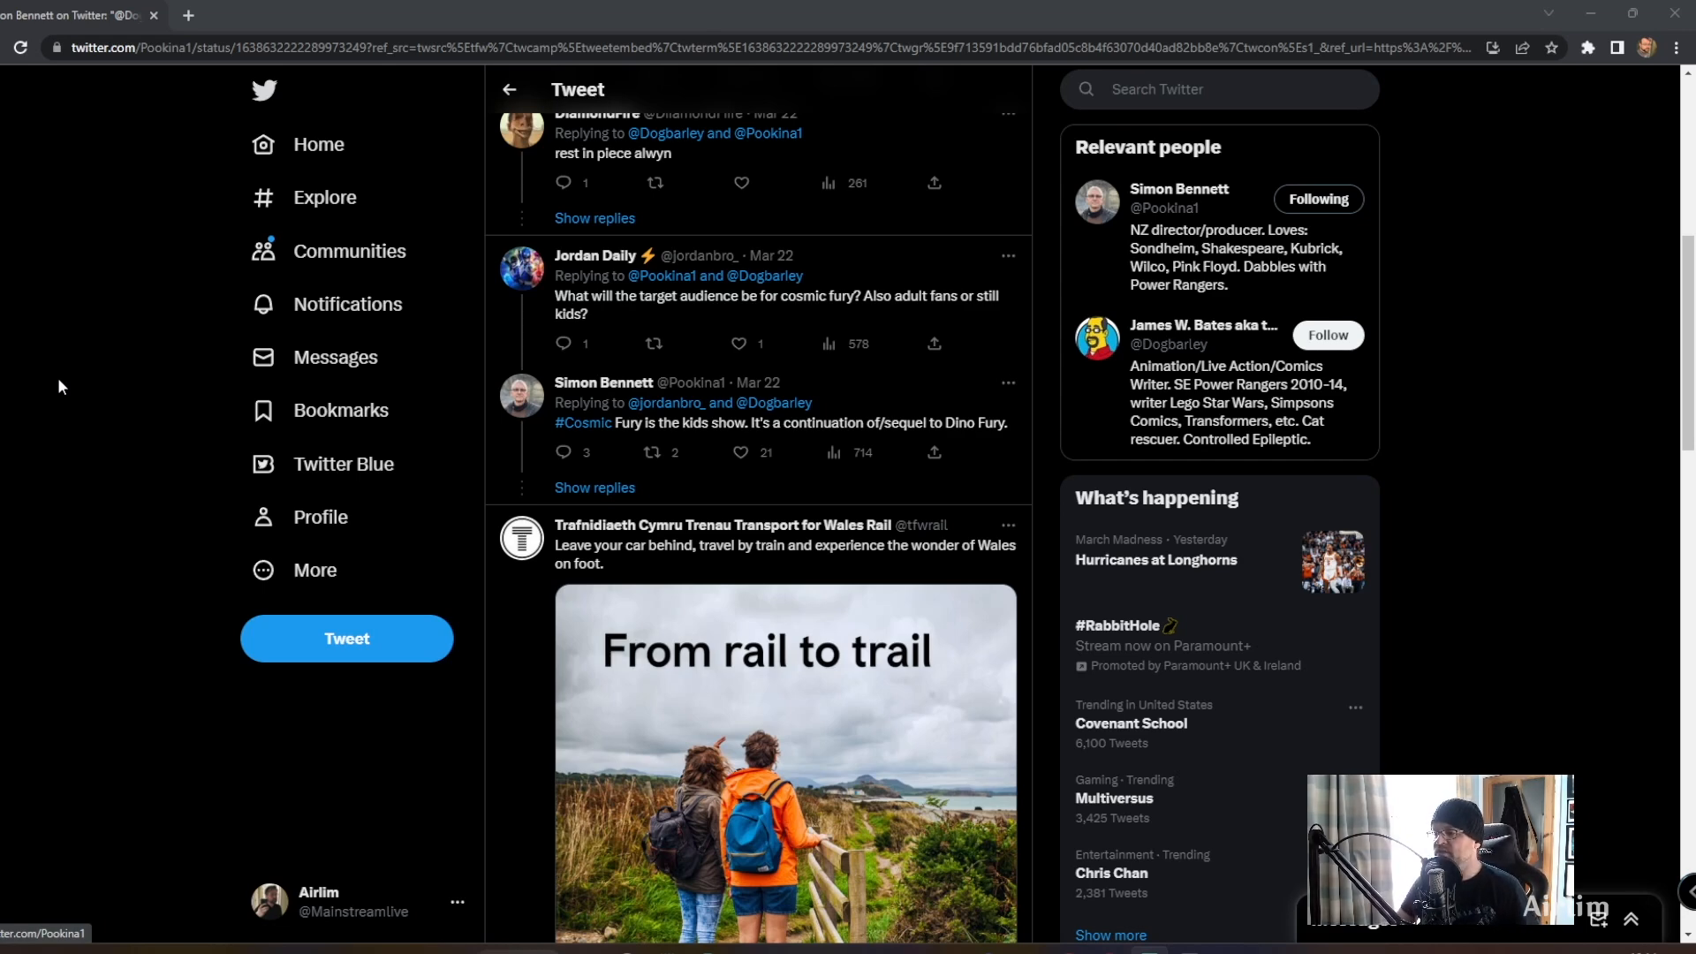
scroll("down", 3)
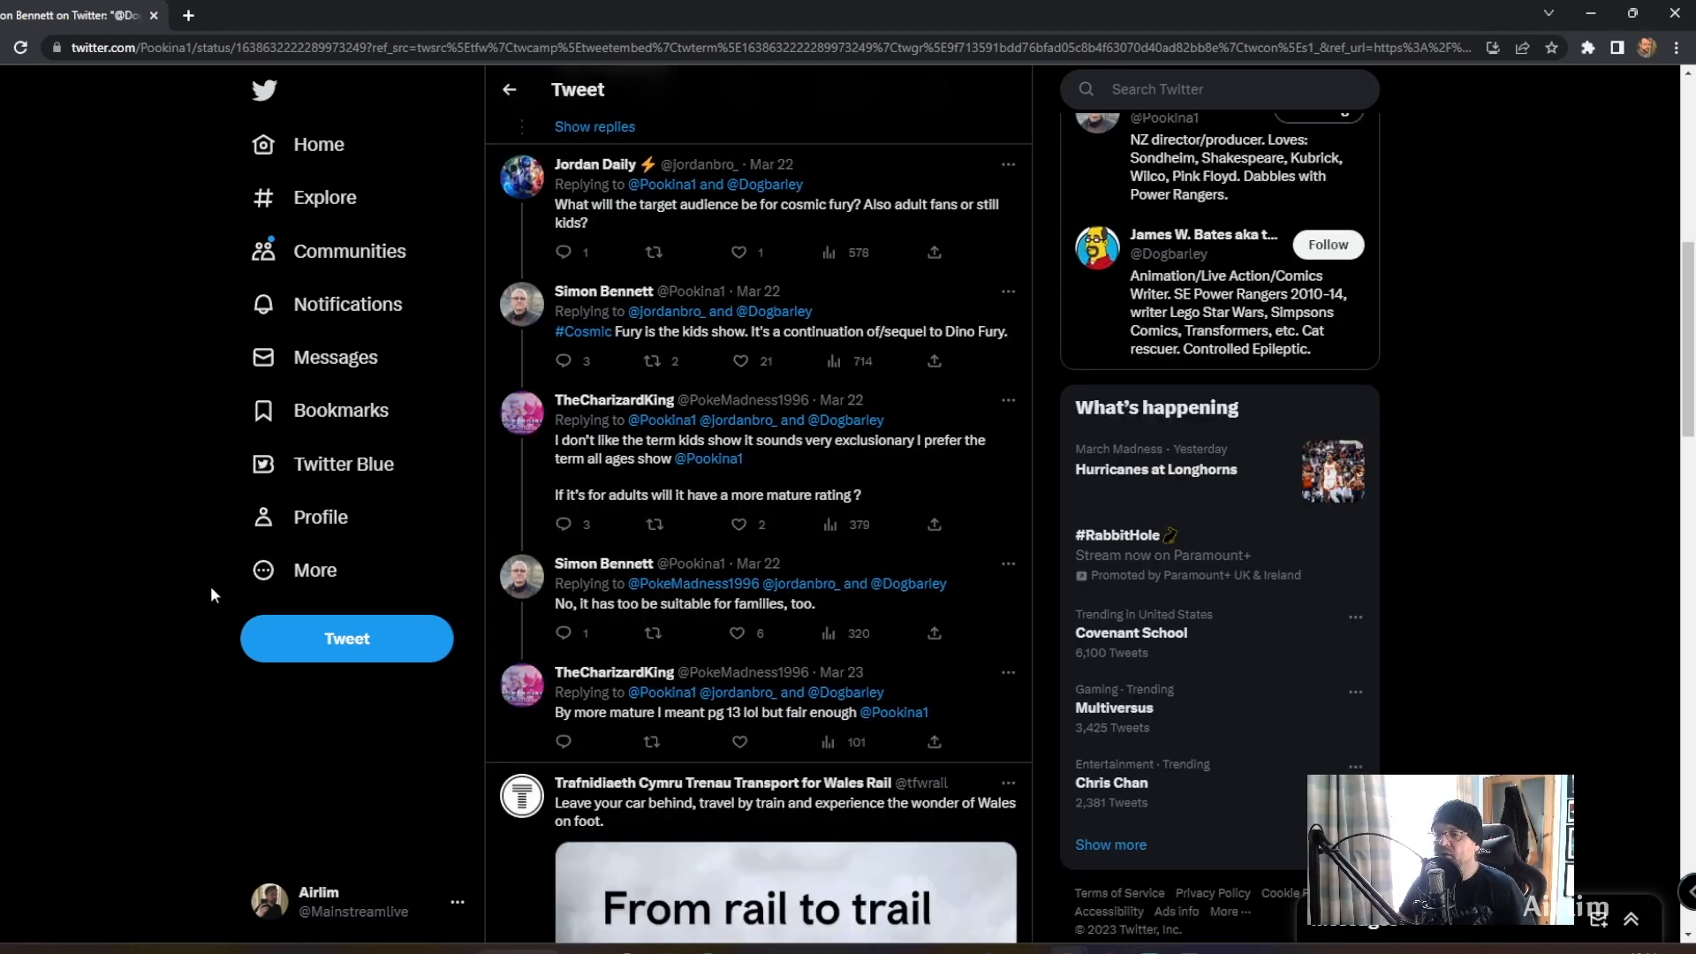